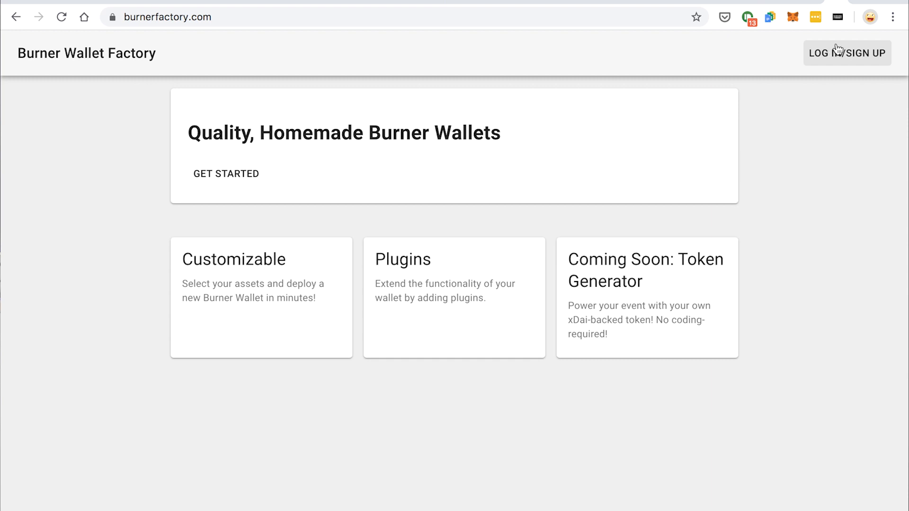
# Sign in with GitHub, then go to burnerfactory.com/newwallet for the Wallet Name step.
pyautogui.click(847, 52)
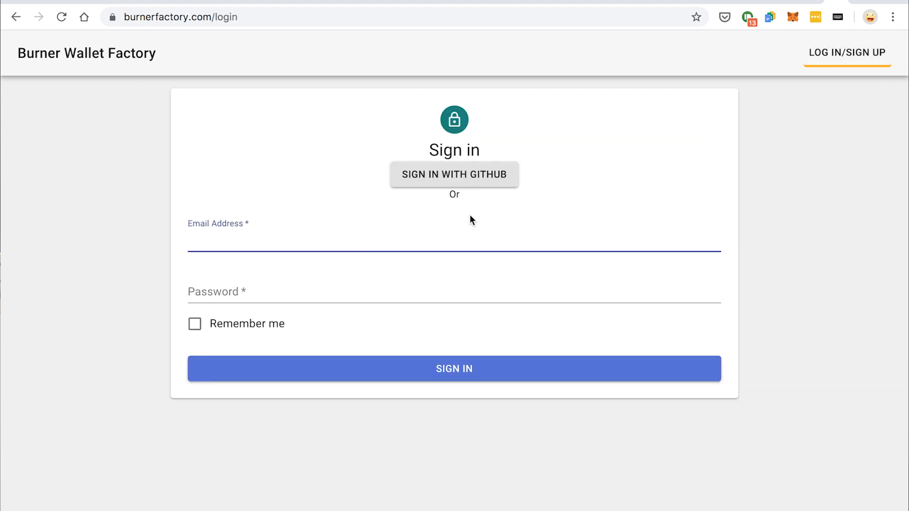
pyautogui.click(454, 175)
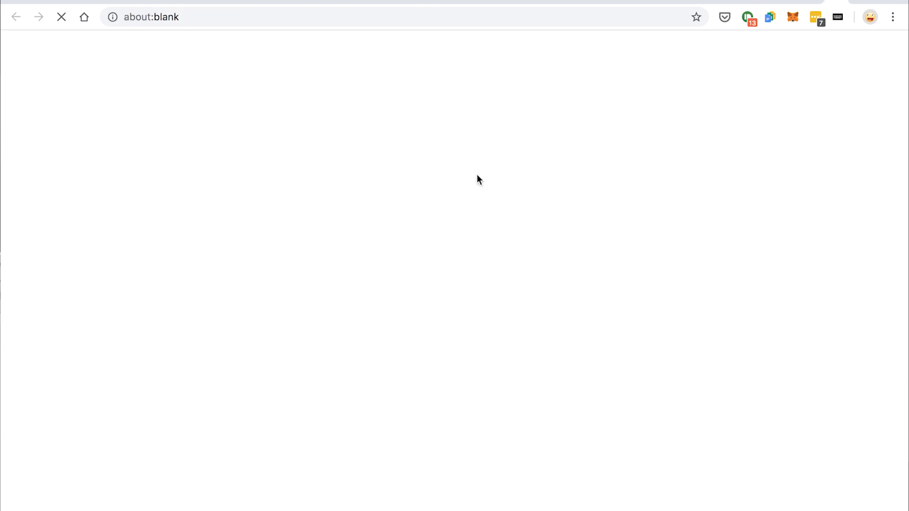
pyautogui.write('burnerfactory.com/newwallet')
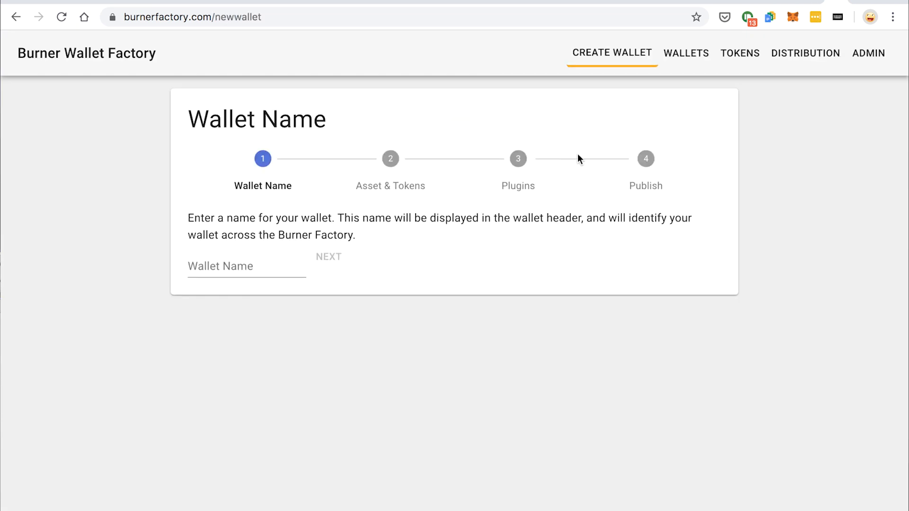